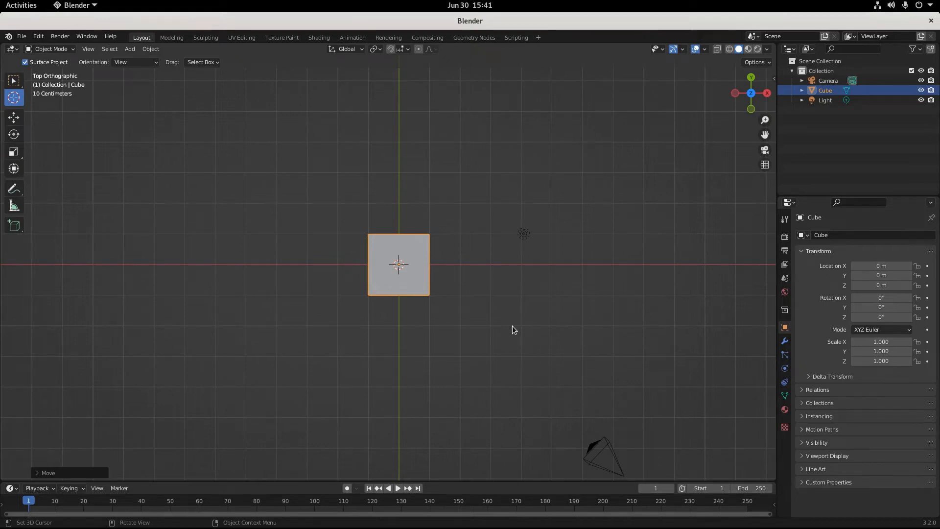
# - Orbit the viewport from a front view into a tilted perspective of the cube
pyautogui.moveTo(513, 329); pyautogui.dragTo(474, 347)
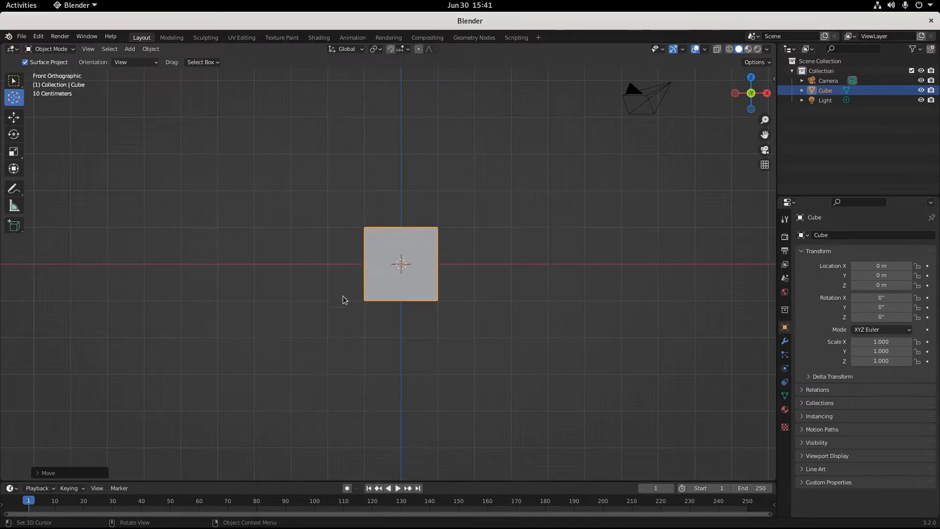
pyautogui.moveTo(420, 270); pyautogui.dragTo(390, 289)
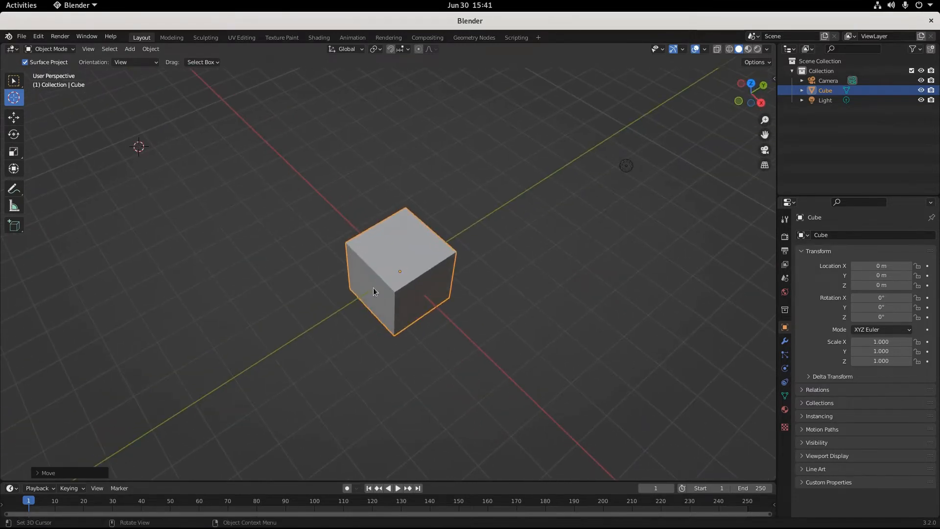
pyautogui.moveTo(126, 96)
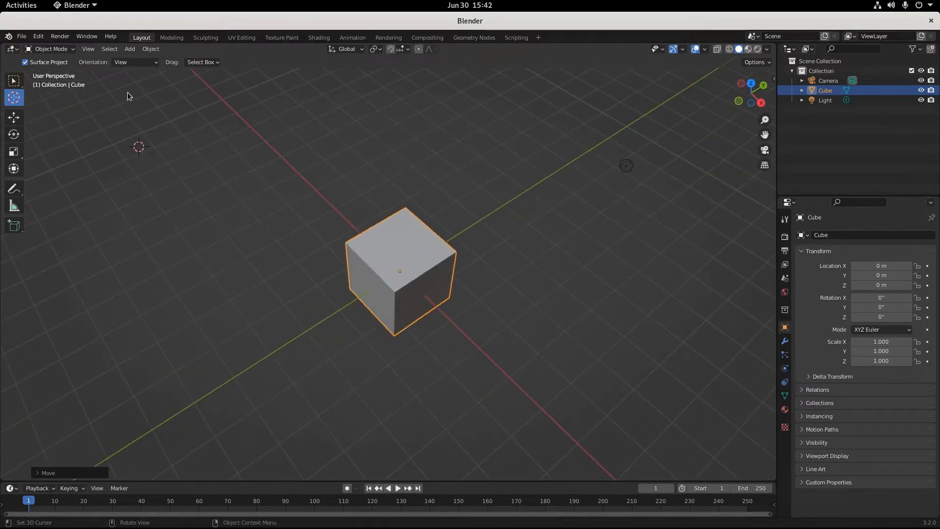
pyautogui.moveTo(123, 118)
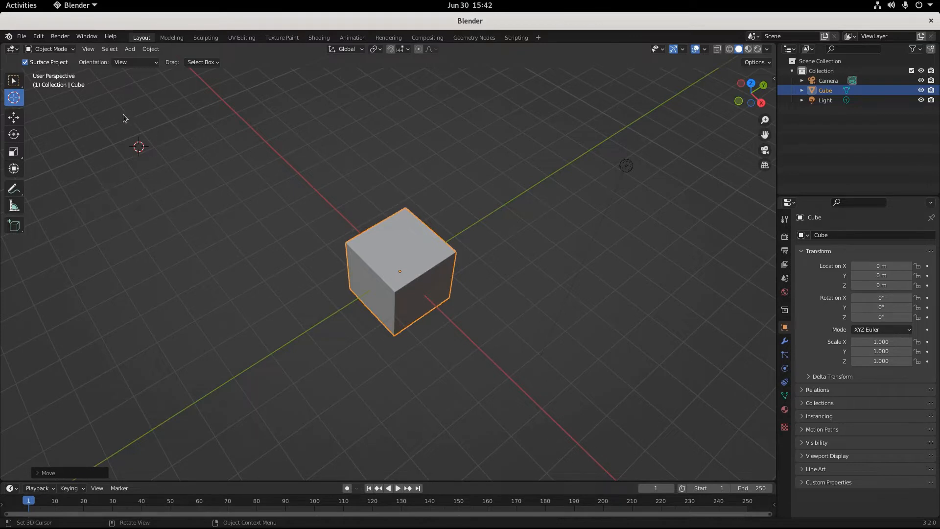
pyautogui.moveTo(160, 181)
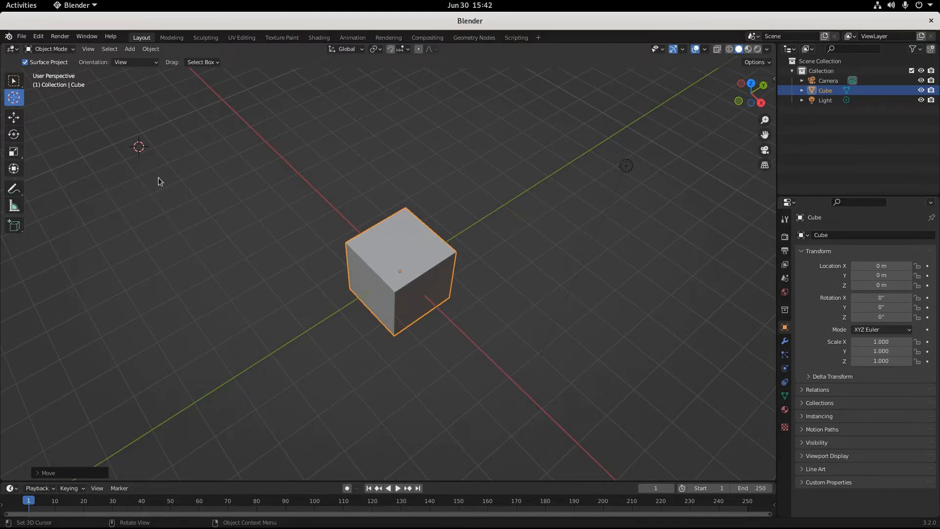
pyautogui.moveTo(400, 286)
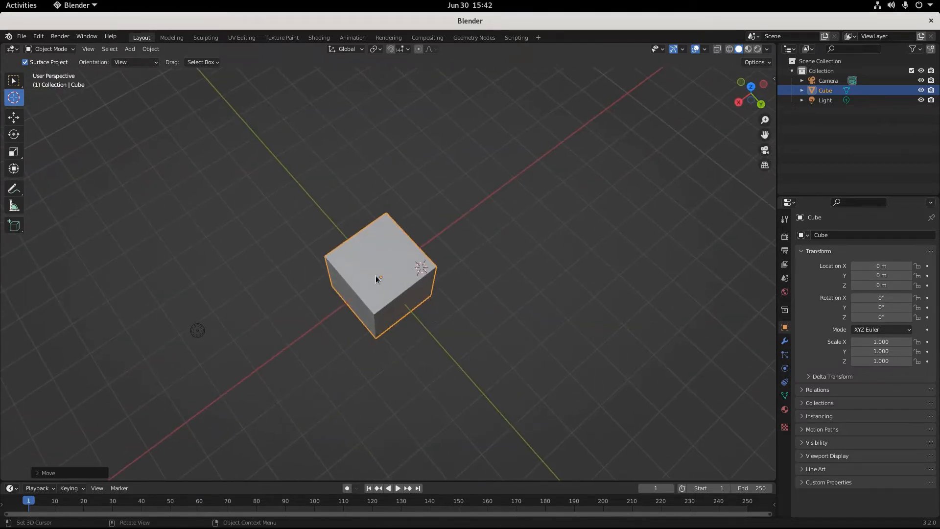
# - Switch to the front orthographic view with Numpad 1
pyautogui.press('KP_1')
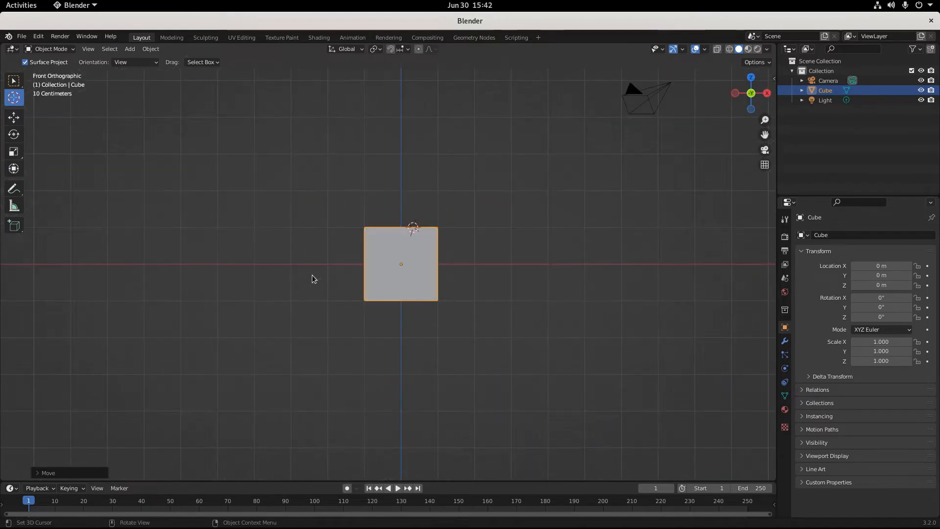
pyautogui.moveTo(378, 278)
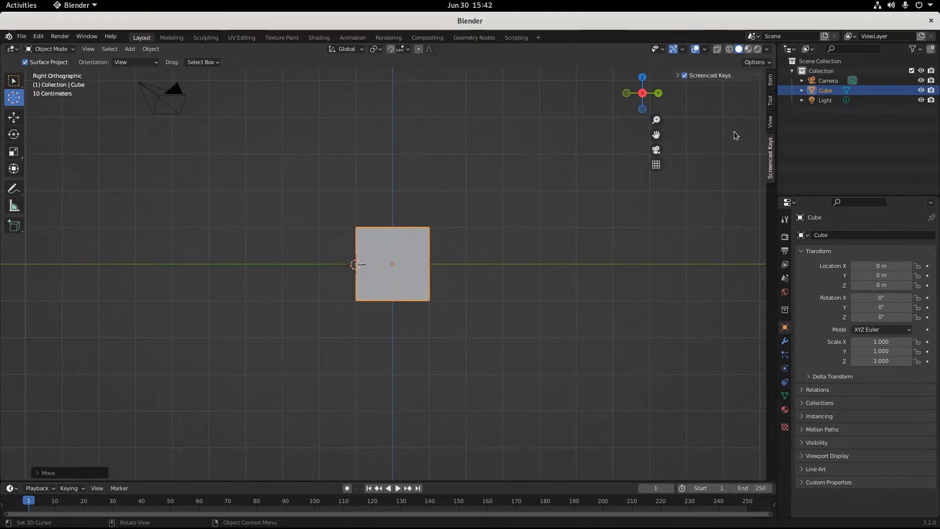
pyautogui.moveTo(449, 324)
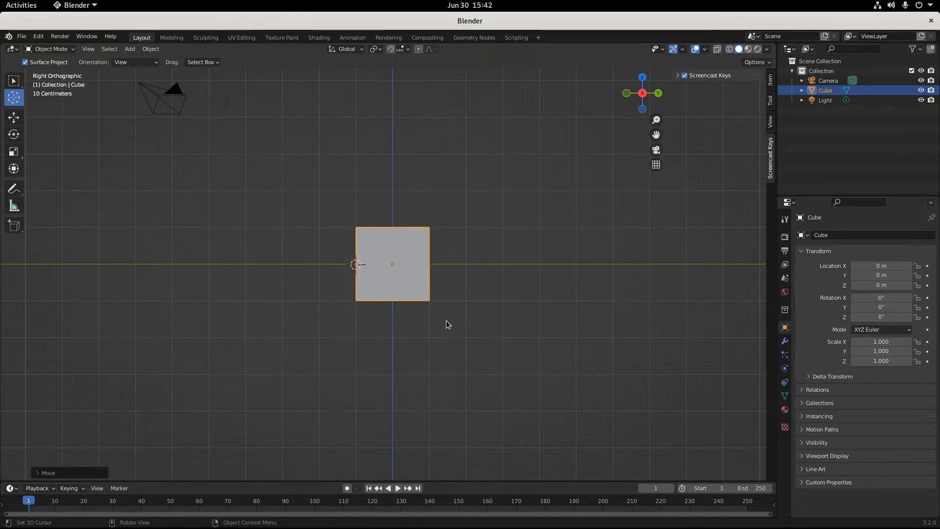
pyautogui.moveTo(426, 329)
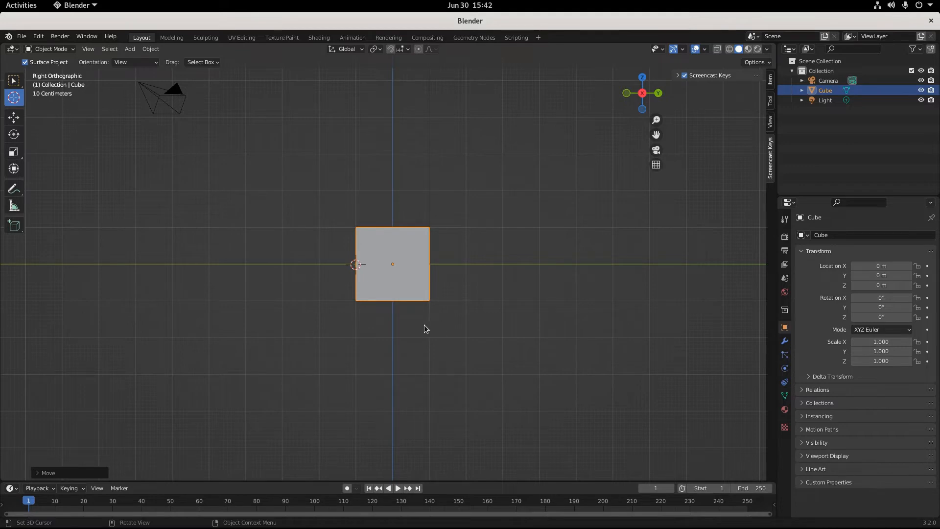
pyautogui.moveTo(424, 329)
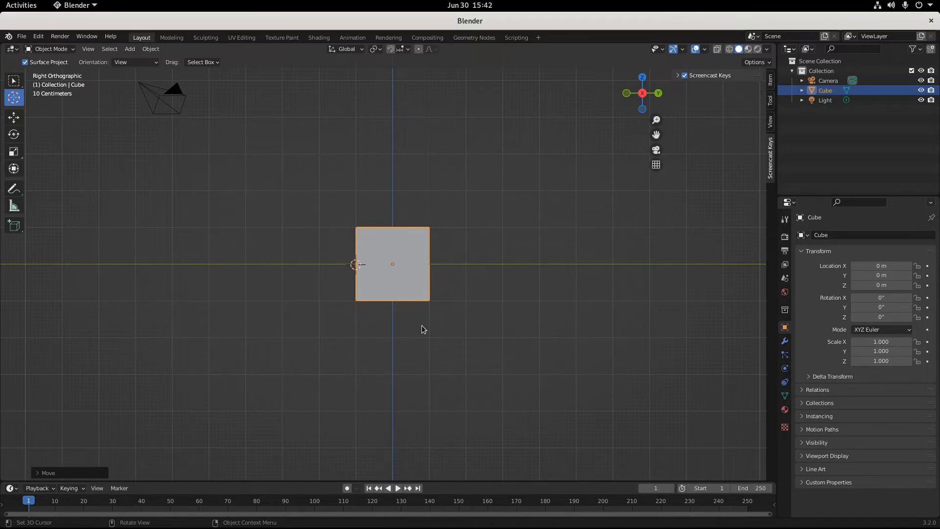
pyautogui.moveTo(472, 327)
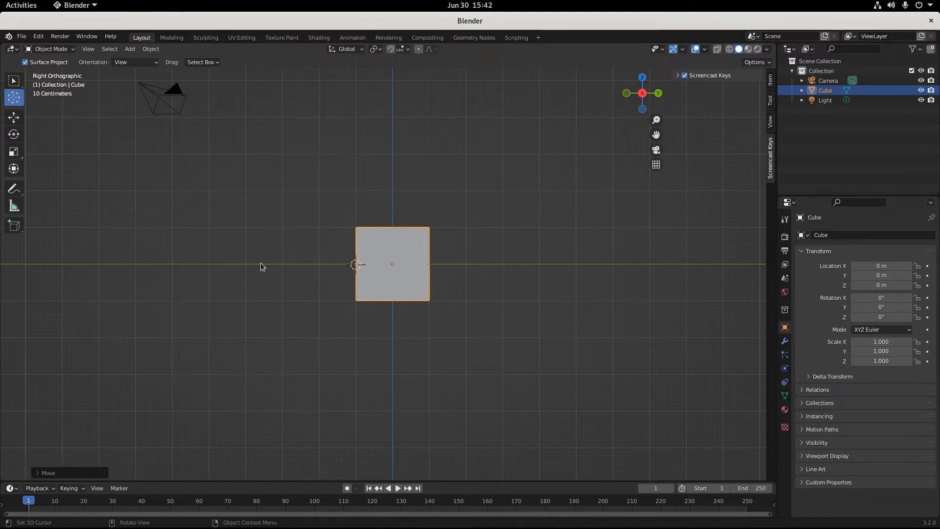
pyautogui.moveTo(343, 248)
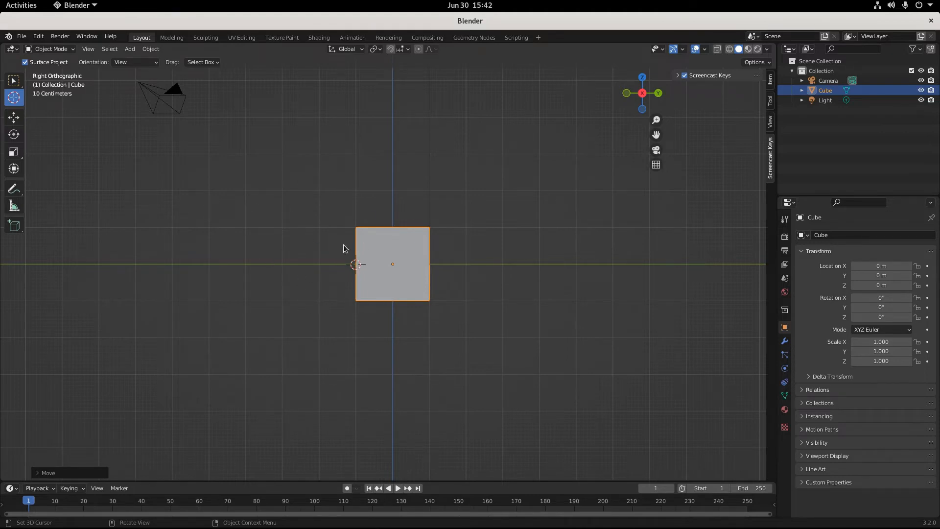
pyautogui.moveTo(307, 268)
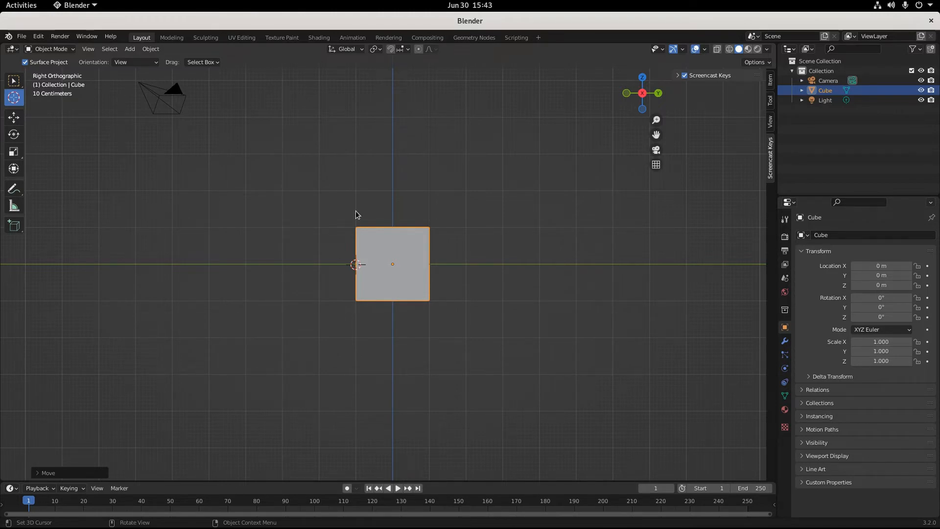
pyautogui.moveTo(353, 266)
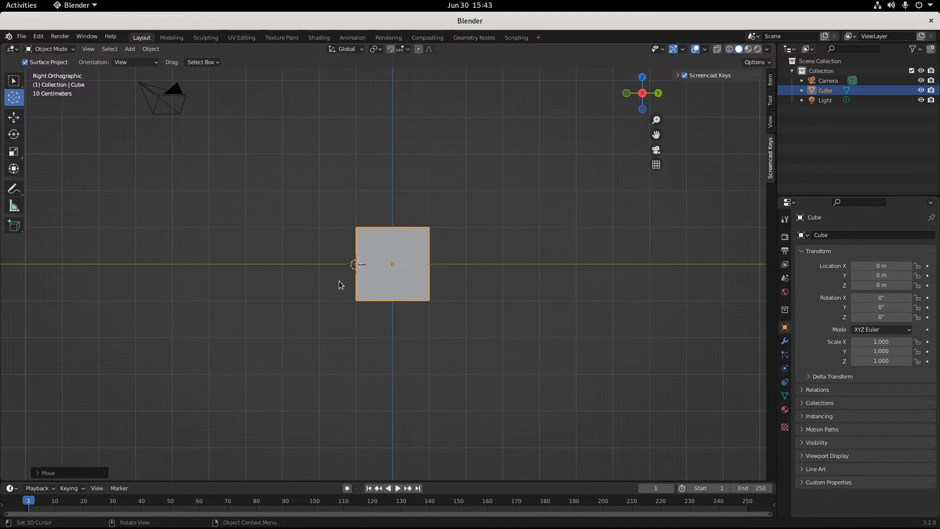
pyautogui.moveTo(369, 284)
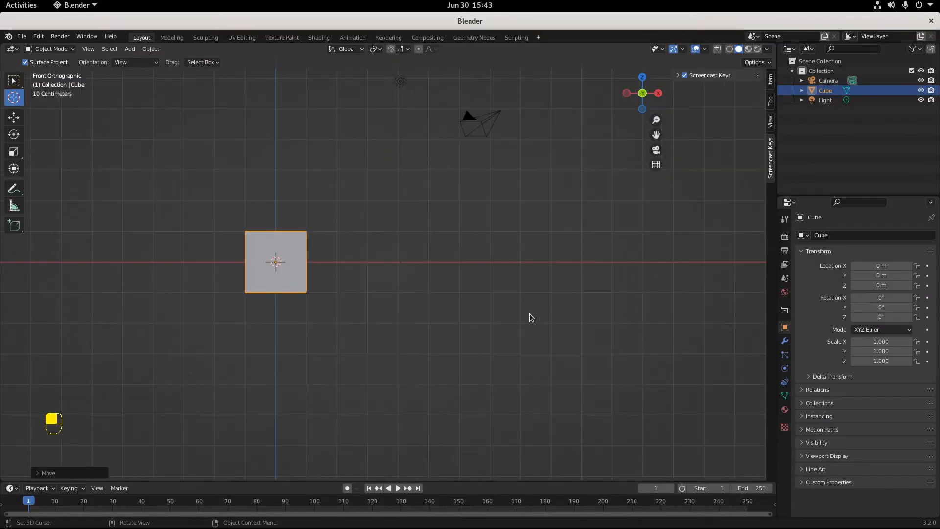
# - Switch the viewport to look down on the scene with Numpad 3
pyautogui.press('KP_3')
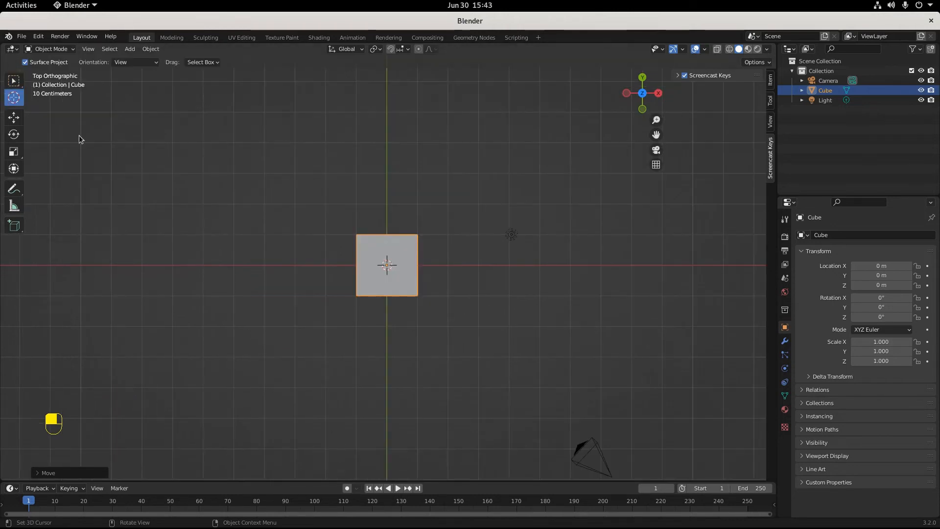
# - Place the 3D cursor above the cube, then reset it to the world origin with Shift+C
pyautogui.click(508, 168)
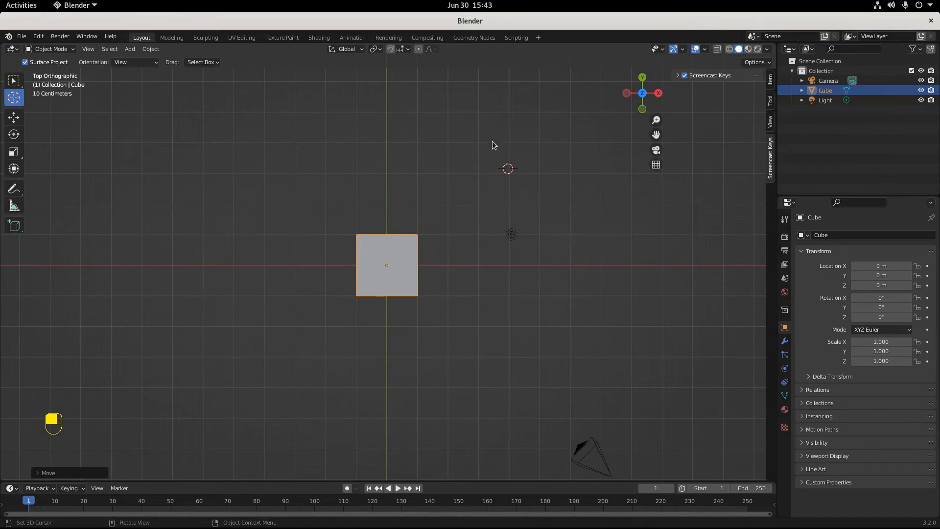
pyautogui.press('shift+c')
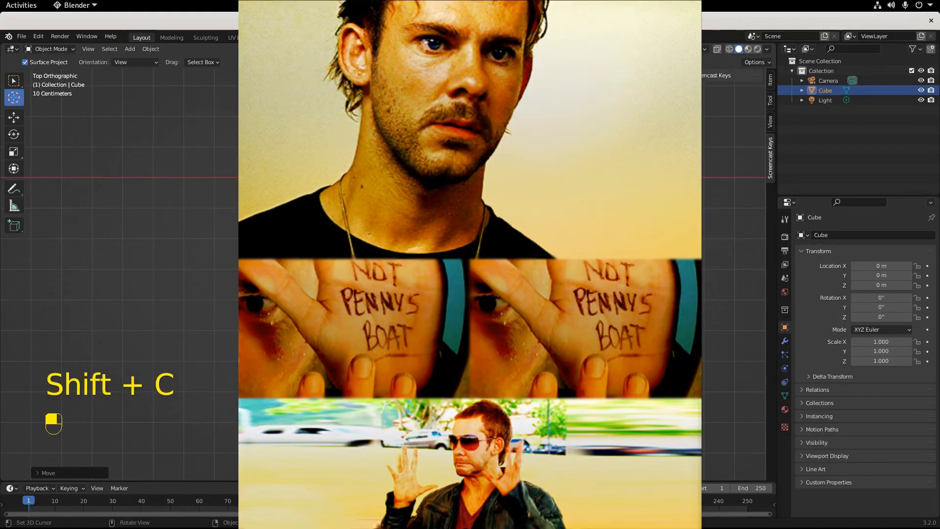
pyautogui.press('shift+c')
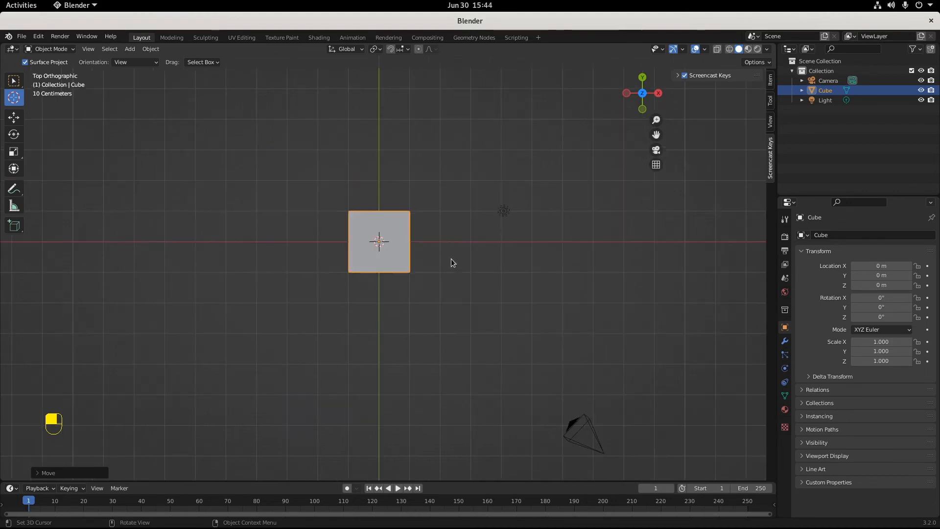
pyautogui.moveTo(469, 263)
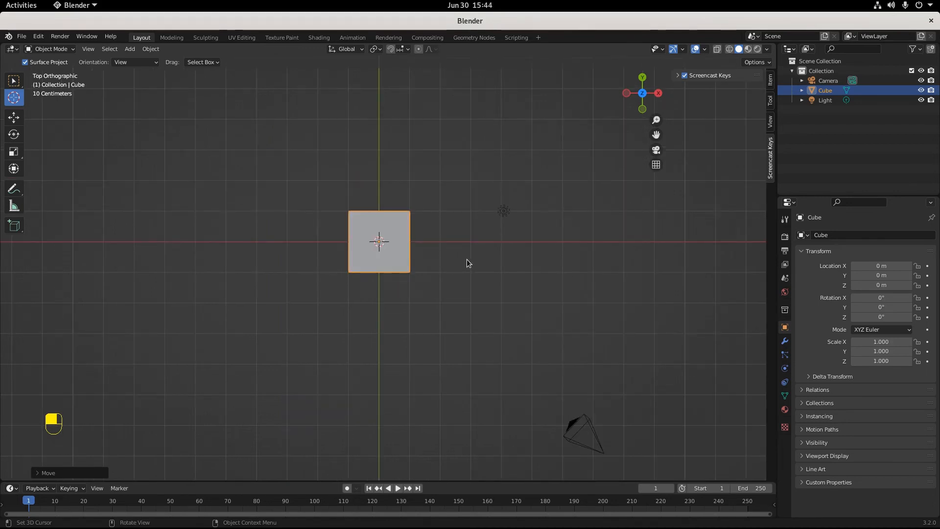